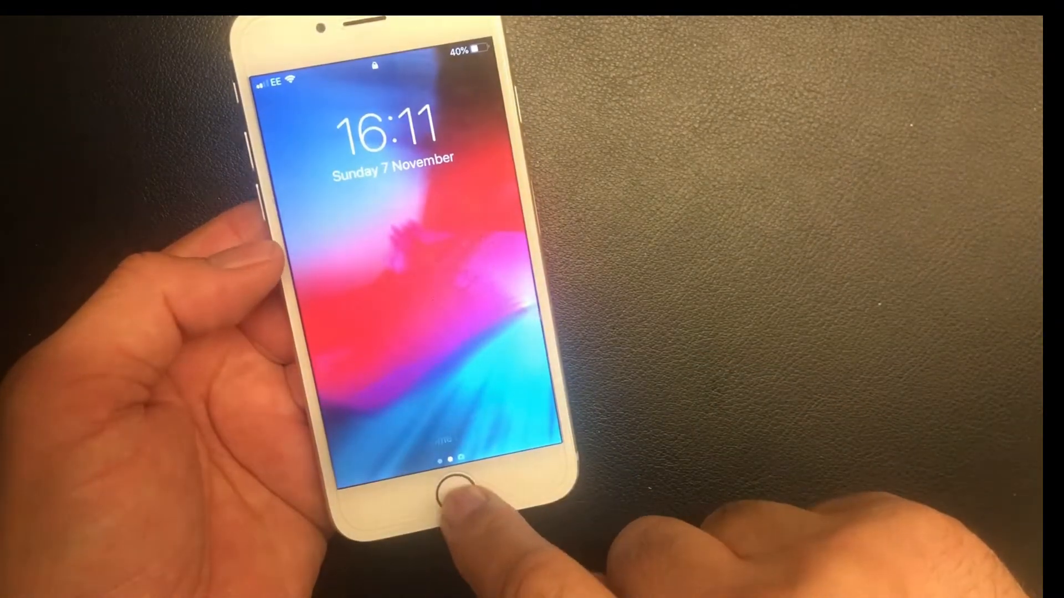
# Wake the iPhone from the lock screen to reach the passcode entry keypad
pyautogui.click(450, 486)
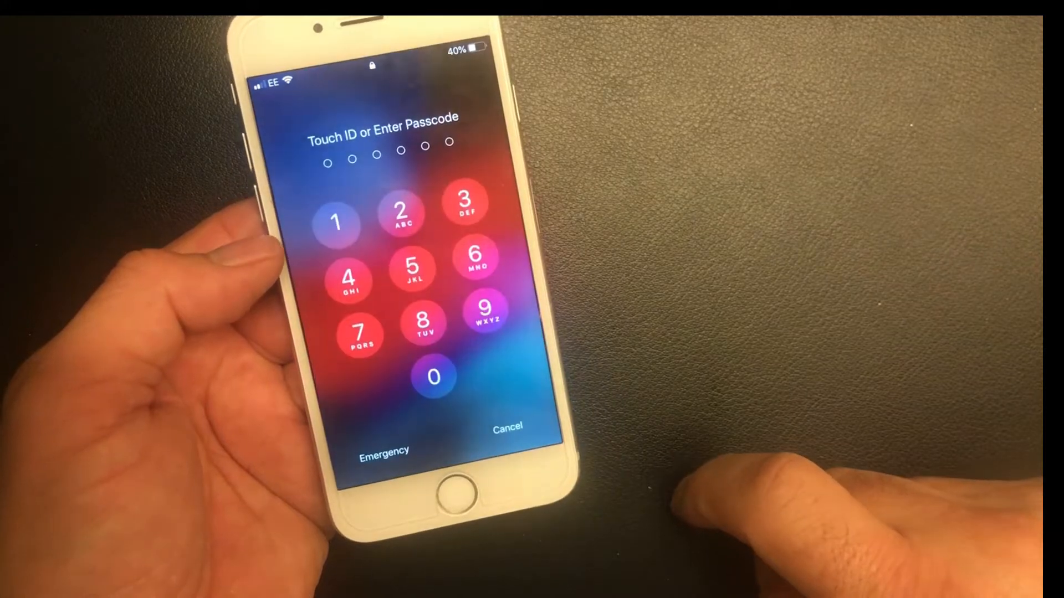